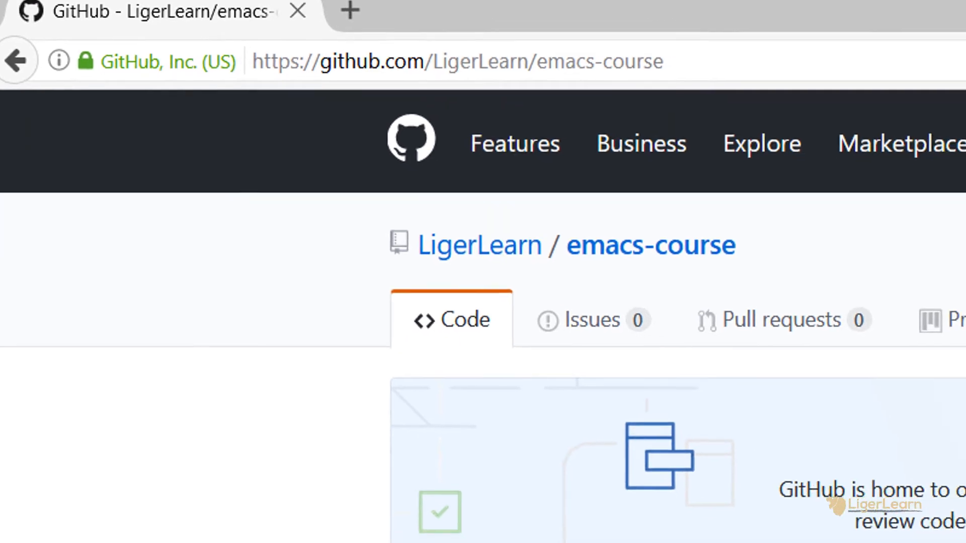
# Step: Scroll the emacs-course repository page and open the remapping-caps-lock folder
pyautogui.scroll(-3)
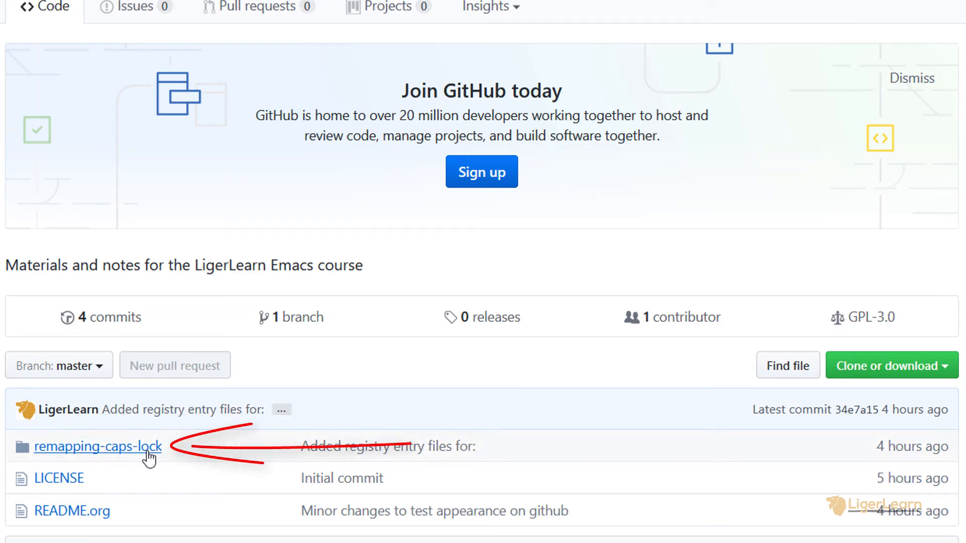
pyautogui.click(97, 447)
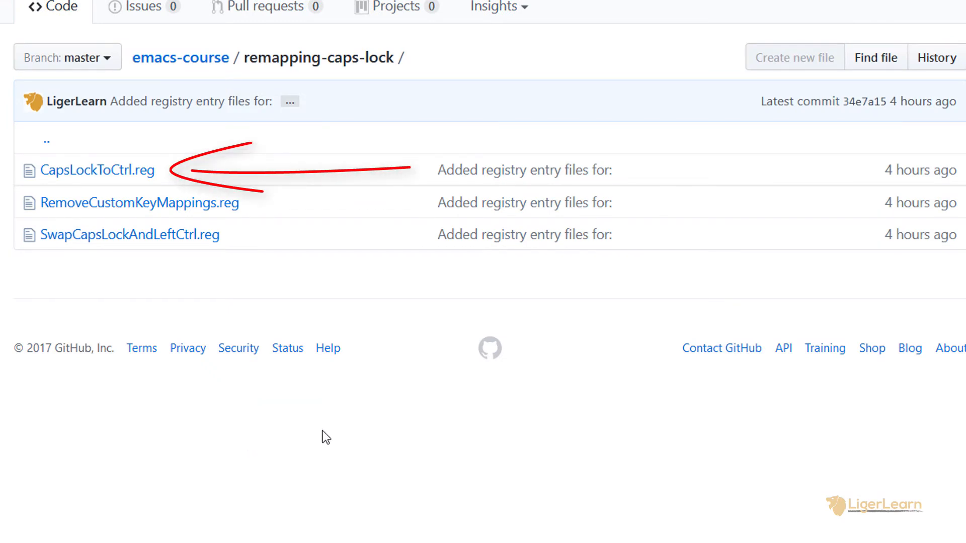
pyautogui.moveTo(331, 436)
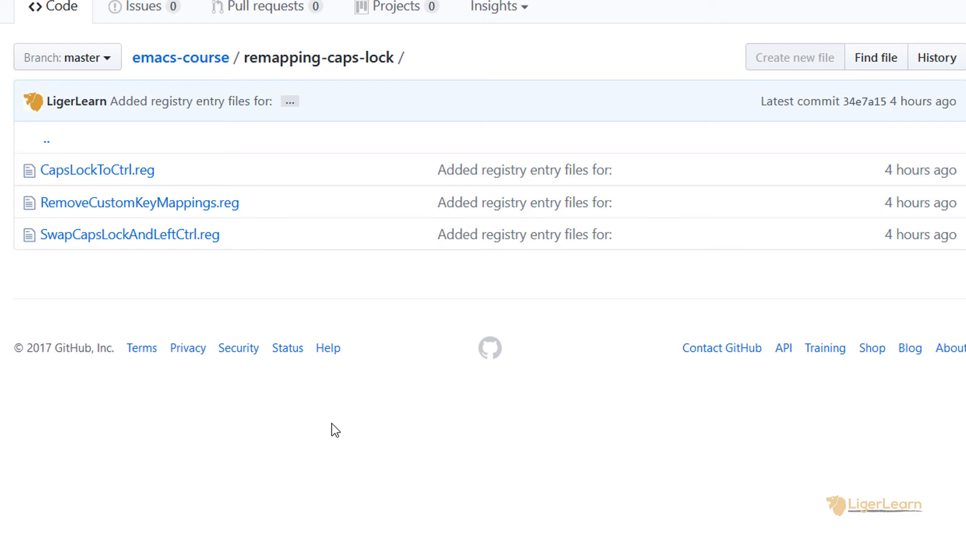
pyautogui.moveTo(151, 174)
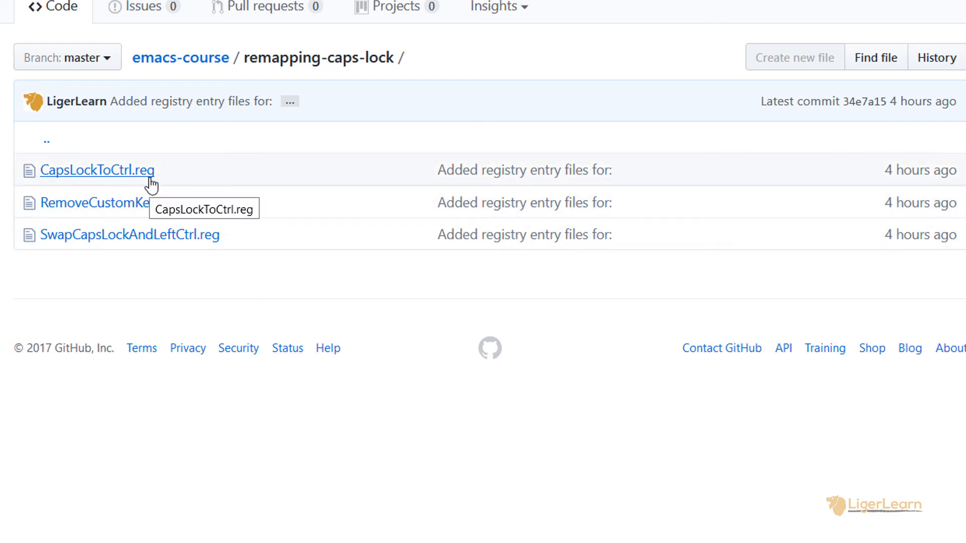
# Step: Save the raw CapsLockToCtrl.reg to Downloads with Save as type set to All Files (*.*)
pyautogui.click(97, 170)
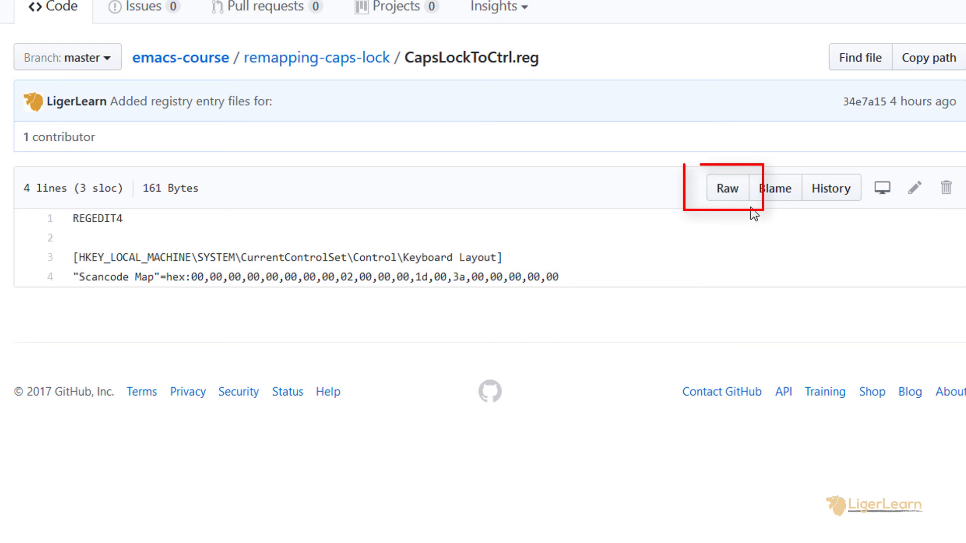
pyautogui.click(727, 187)
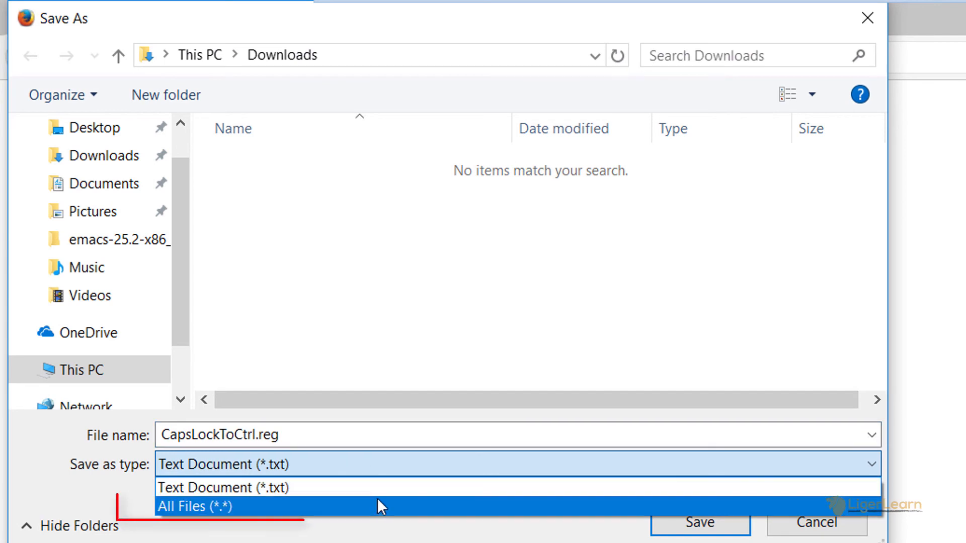
pyautogui.click(195, 506)
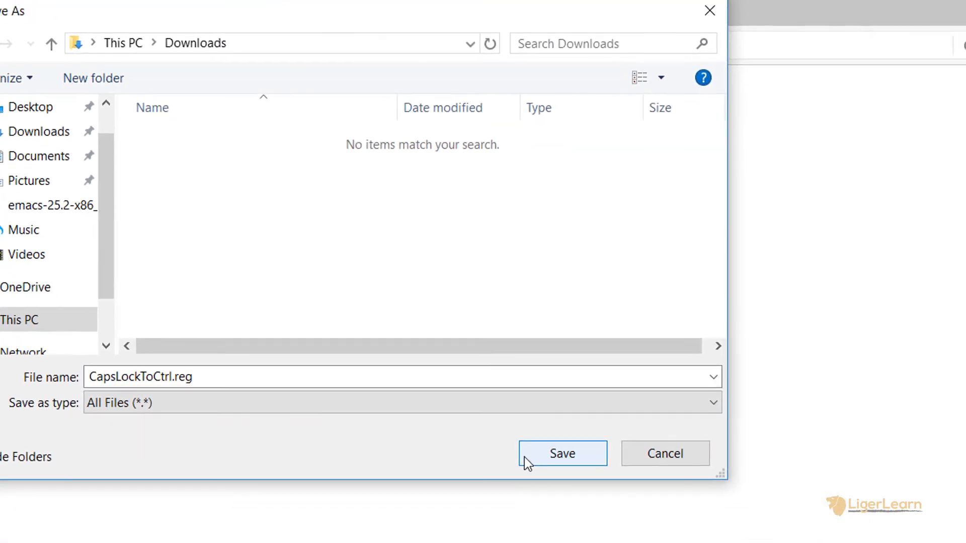
pyautogui.click(562, 453)
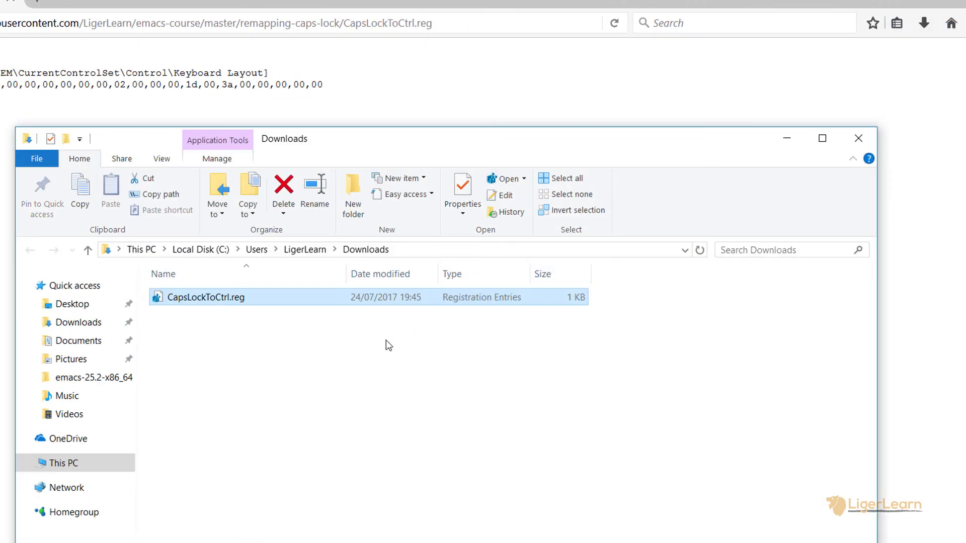
# Step: Import CapsLockToCtrl.reg from Downloads, approve both prompts and the success message, then restart Windows
pyautogui.doubleClick(206, 296)
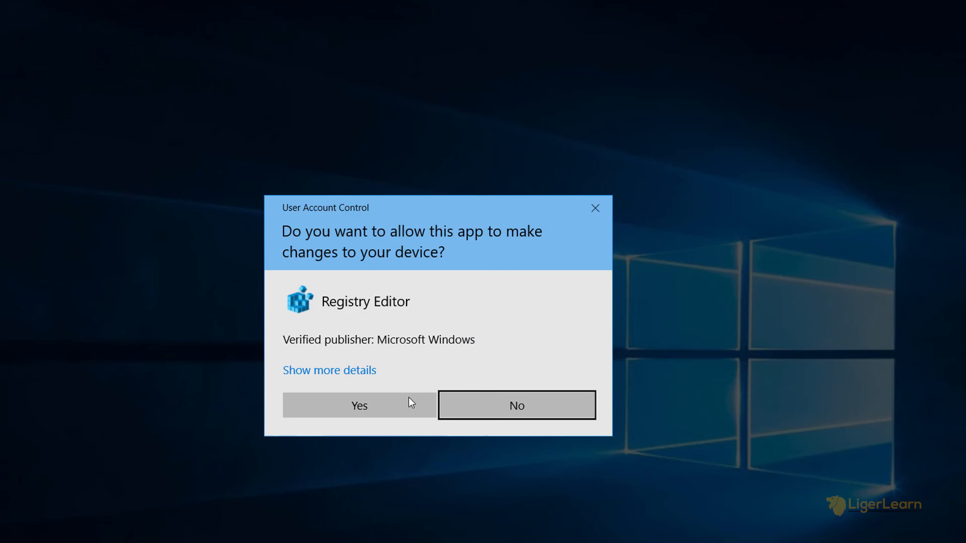
pyautogui.click(359, 406)
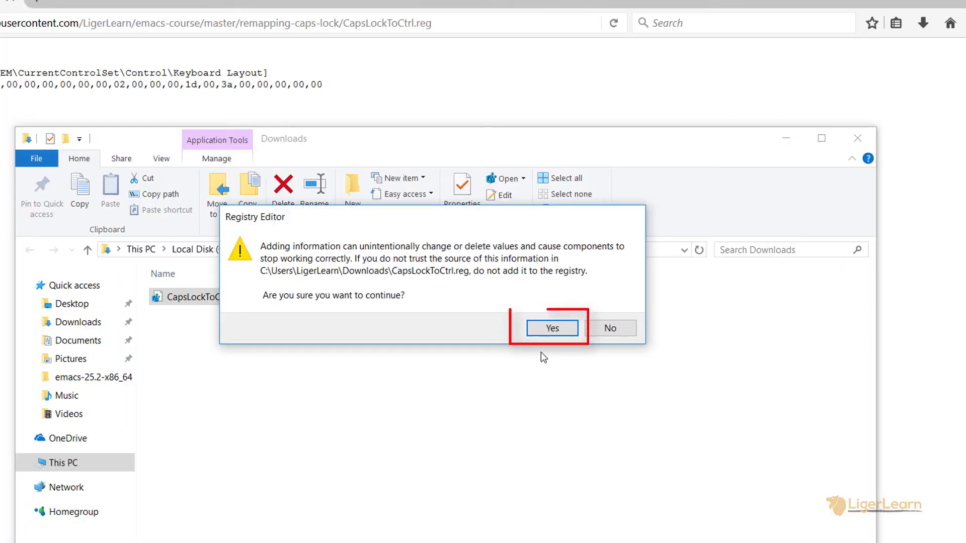
pyautogui.click(551, 327)
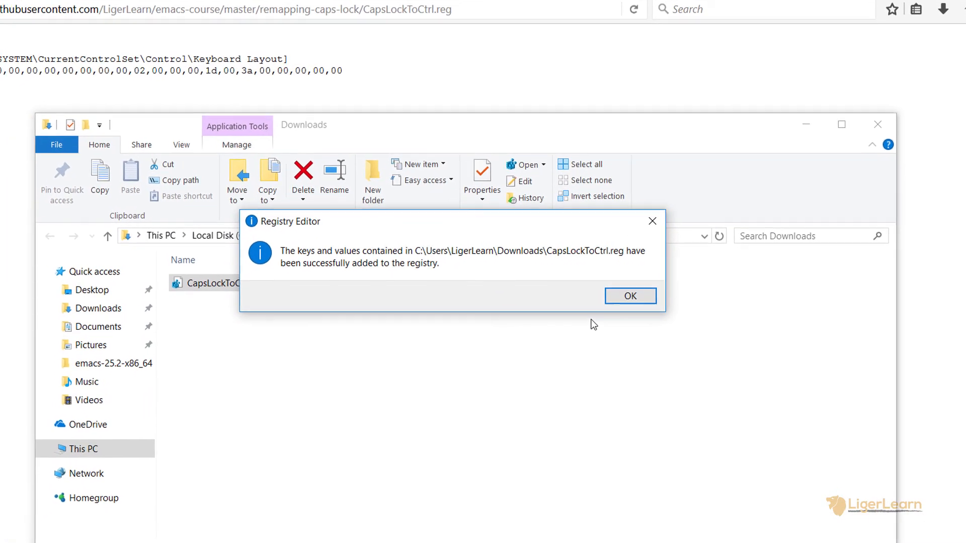
pyautogui.click(629, 295)
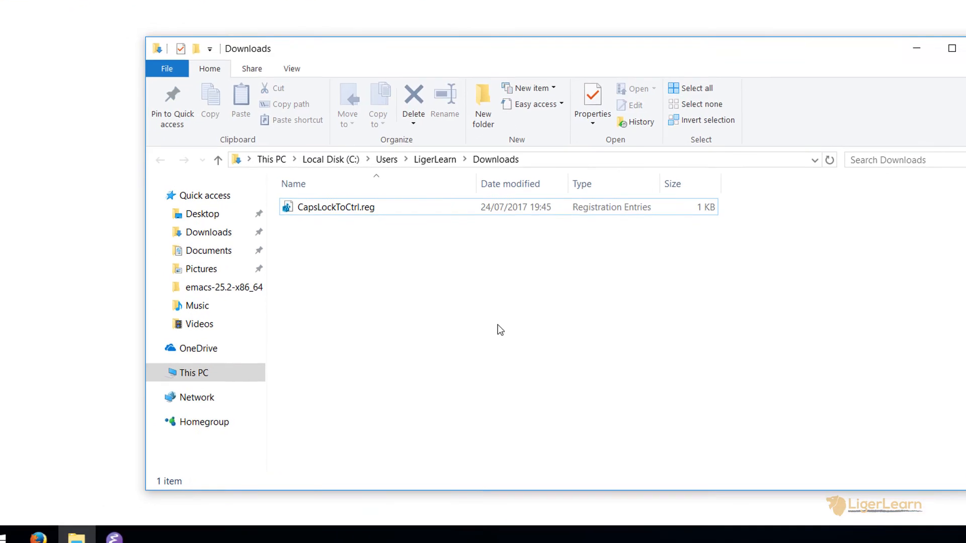
pyautogui.click(17, 528)
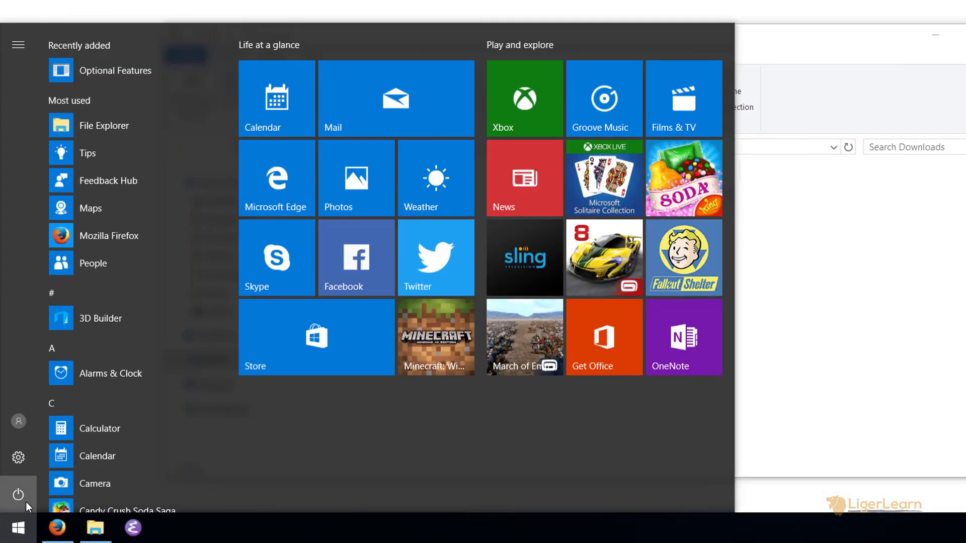
pyautogui.click(18, 494)
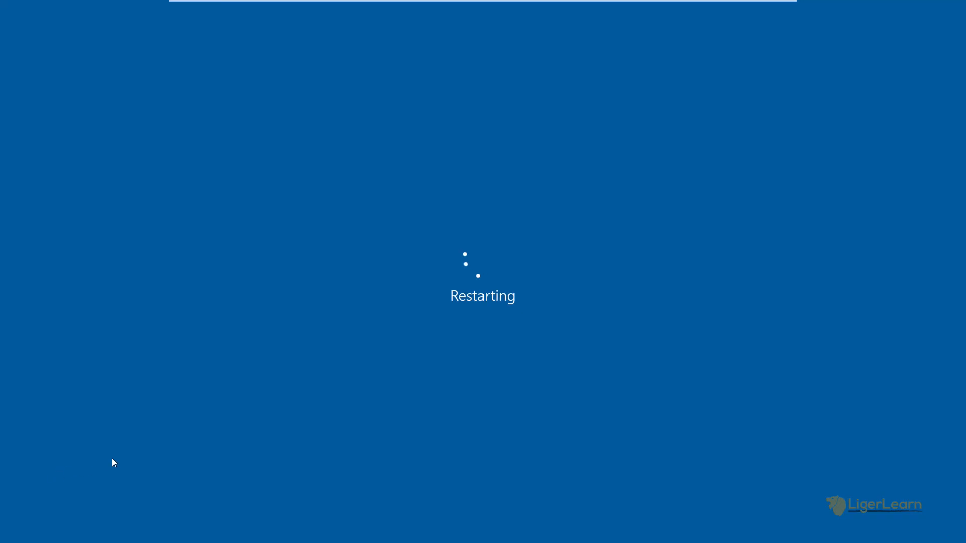
pyautogui.moveTo(801, 391)
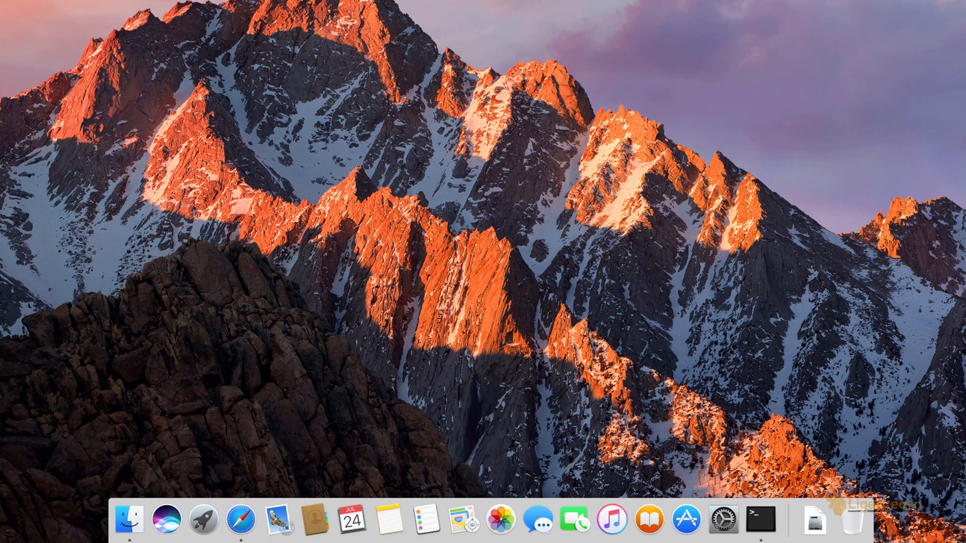
# Step: In System Preferences > Keyboard > Modifier Keys, set Caps Lock Key to Control and confirm
pyautogui.click(722, 519)
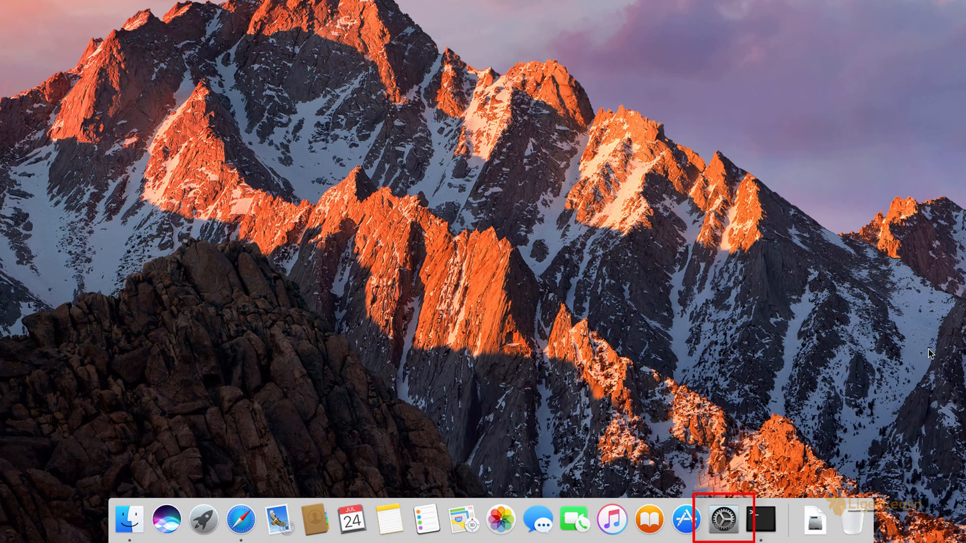
pyautogui.moveTo(724, 520)
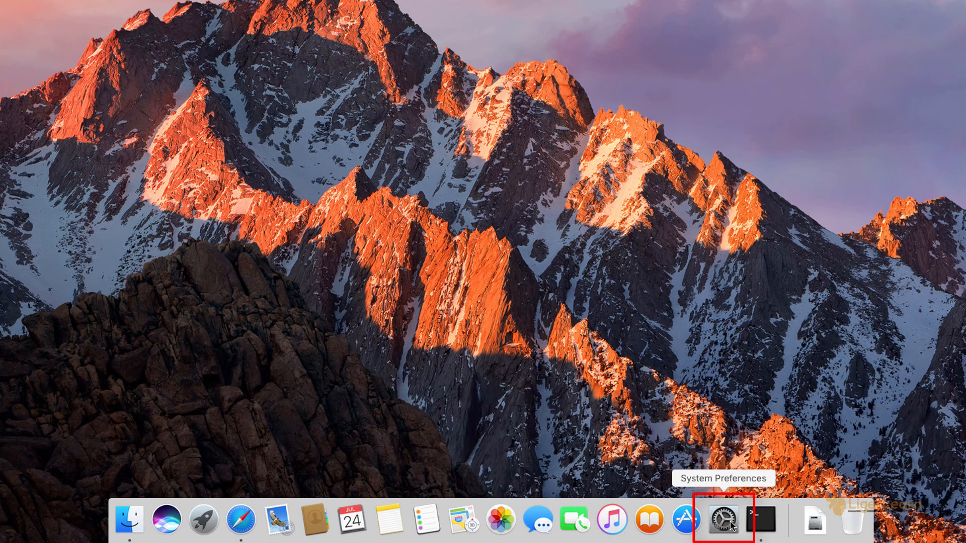
pyautogui.click(724, 519)
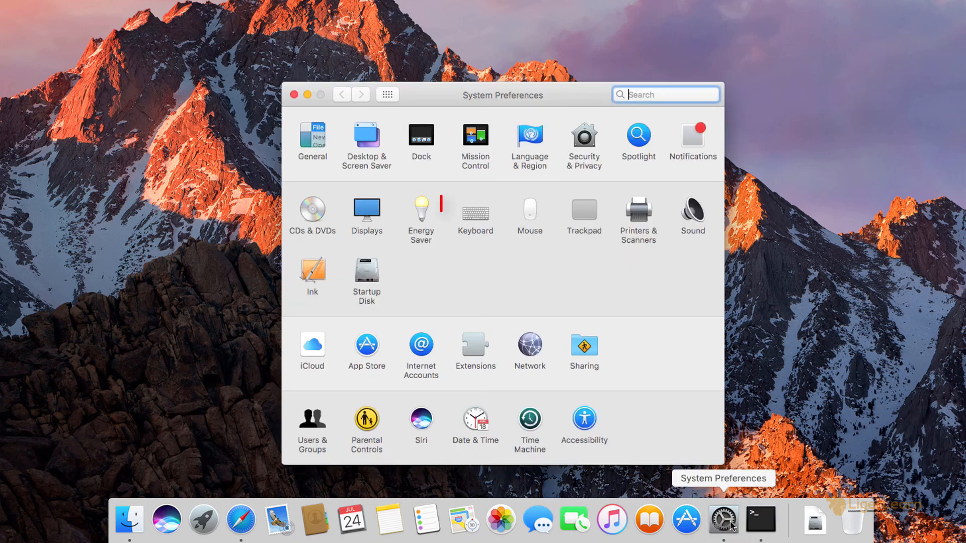
pyautogui.click(475, 211)
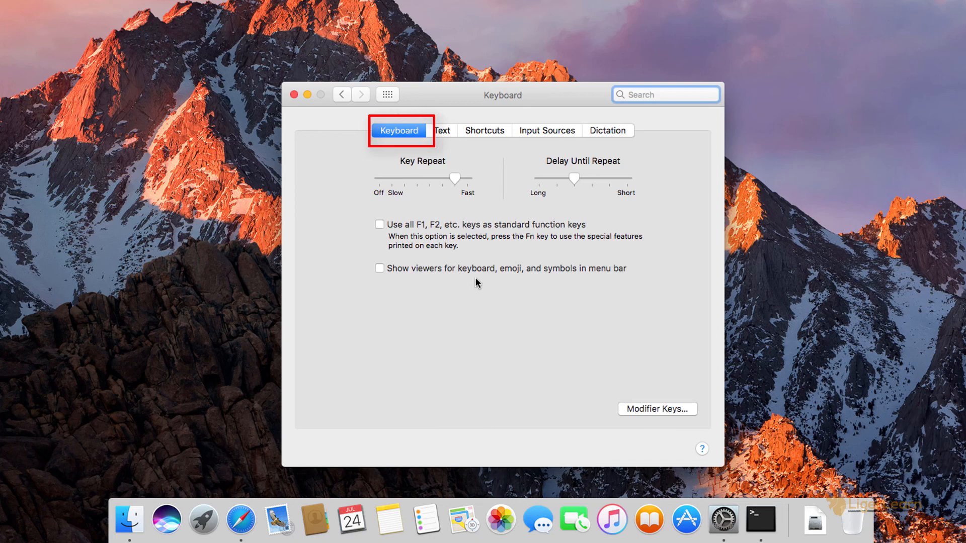
pyautogui.moveTo(656, 409)
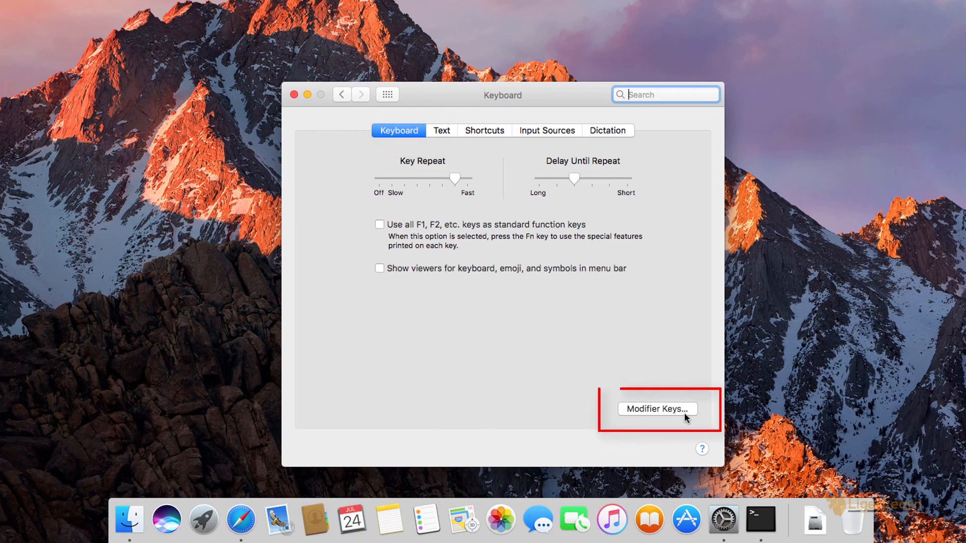
pyautogui.click(656, 408)
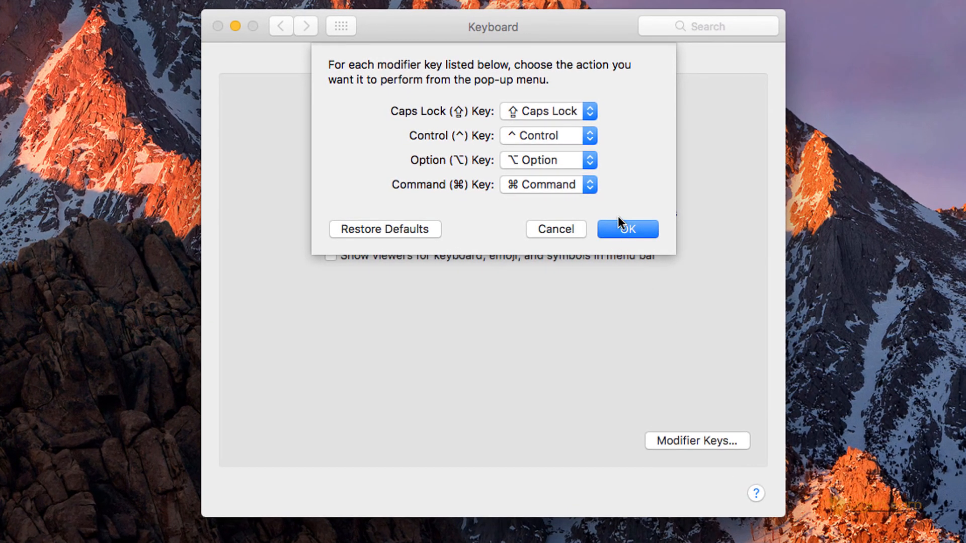
pyautogui.moveTo(592, 121)
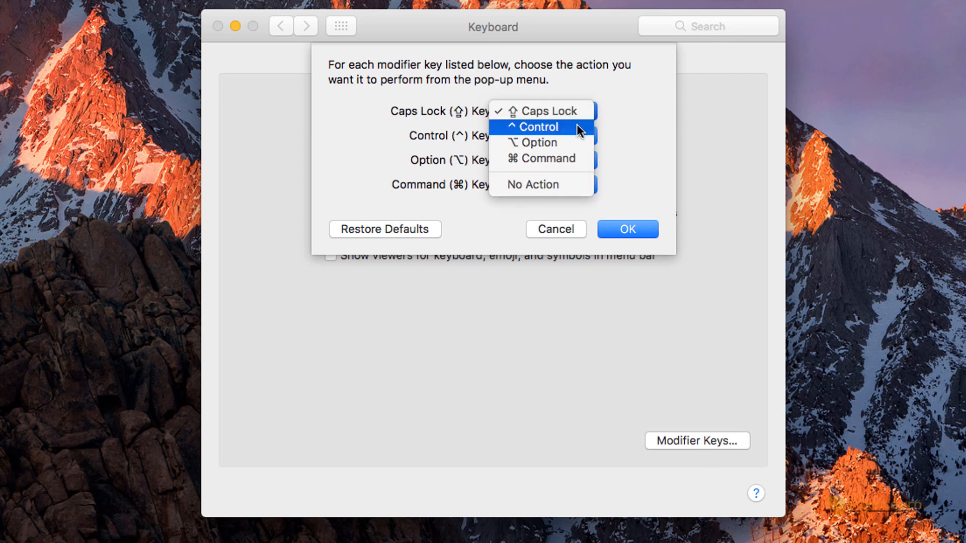
pyautogui.click(536, 127)
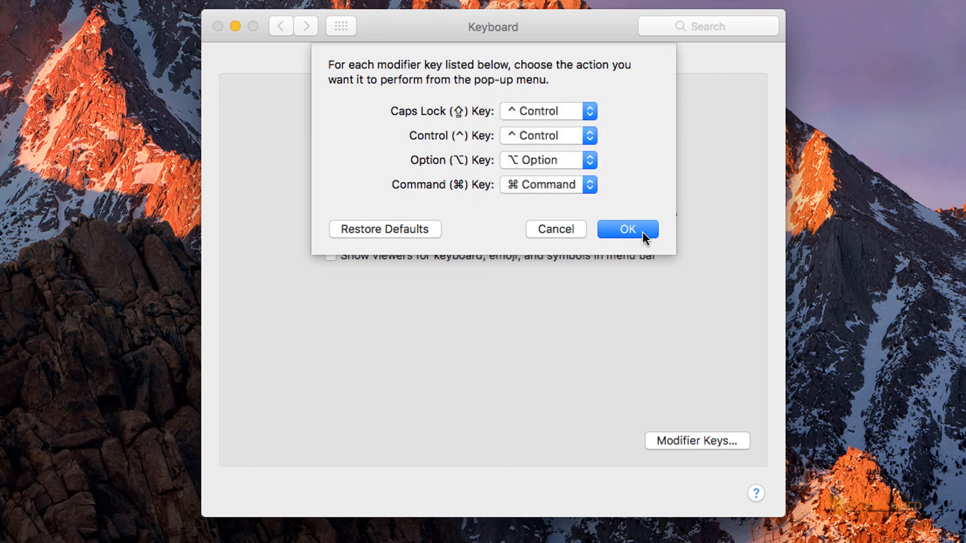
pyautogui.click(626, 230)
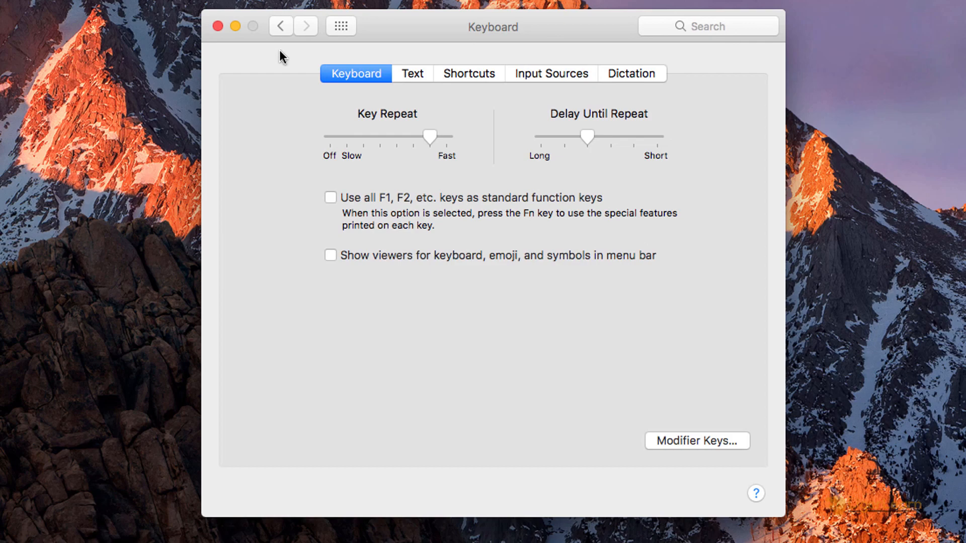